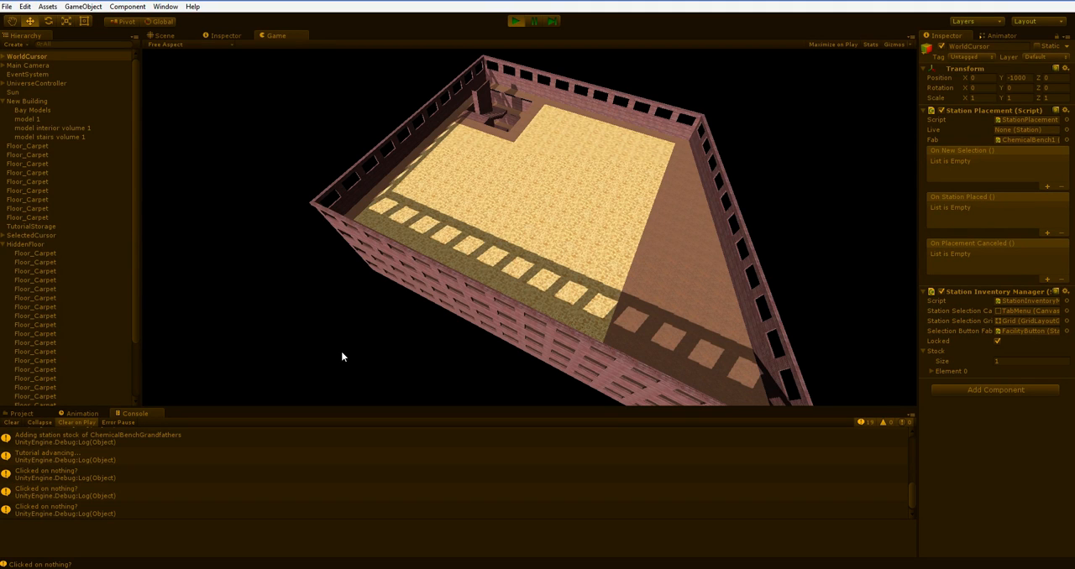
mouse_move(586, 205)
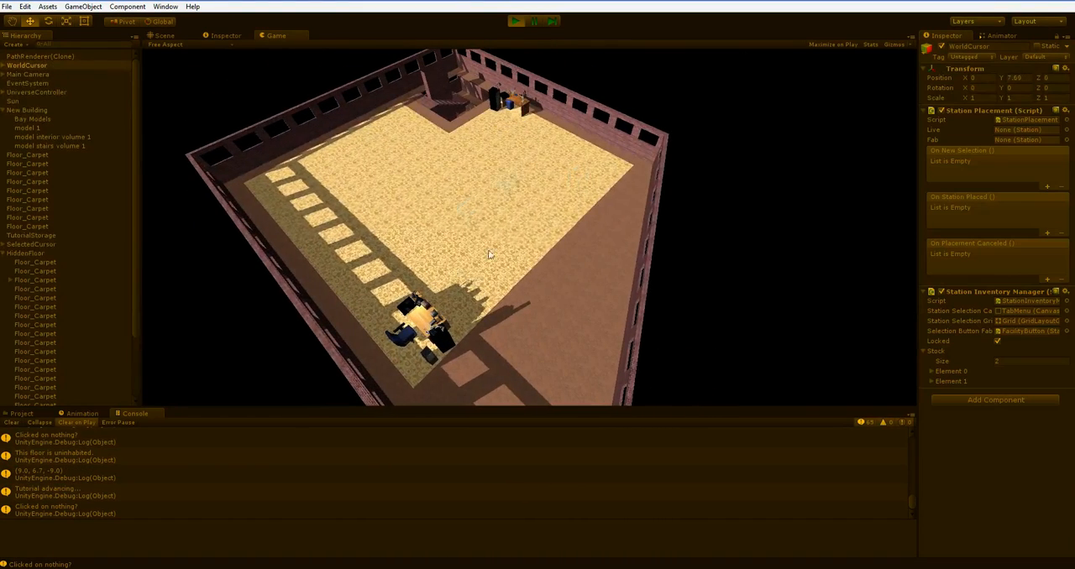
Step: Draw a route from the selected station to the DeskWorkers station across the floor
left_click(411, 327)
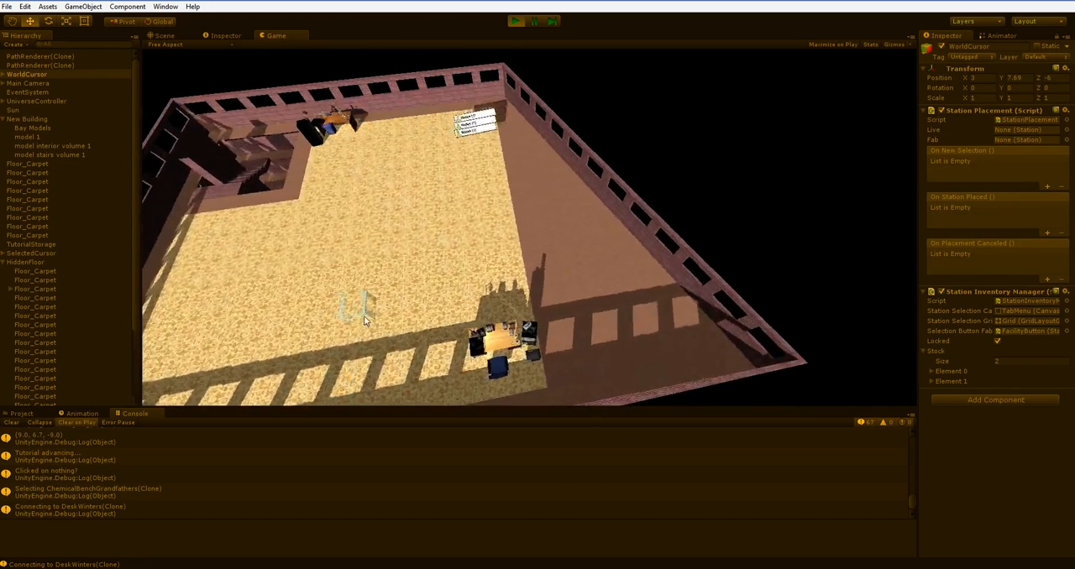
left_click(496, 353)
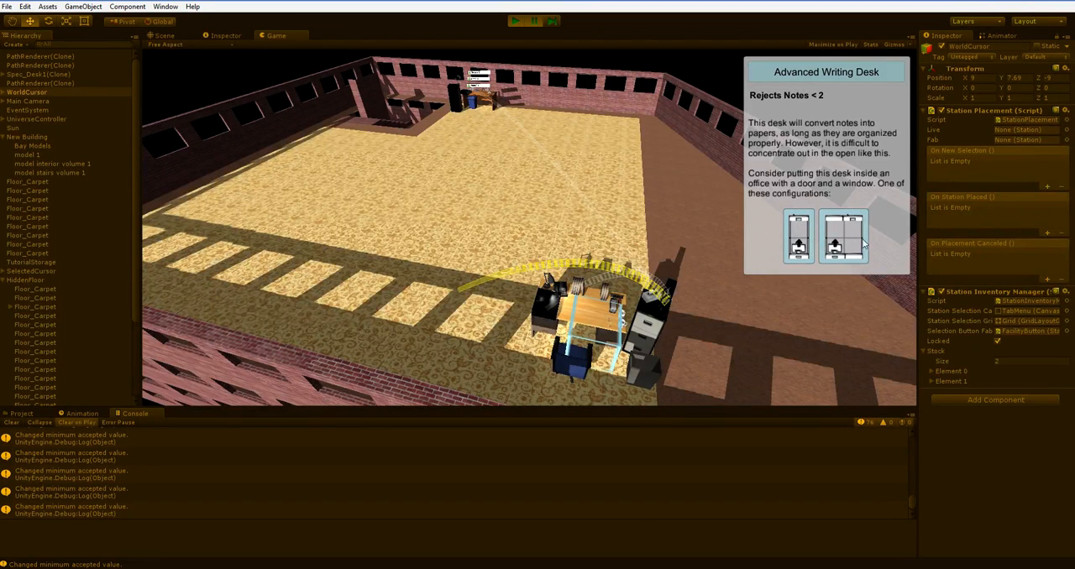
mouse_move(875, 265)
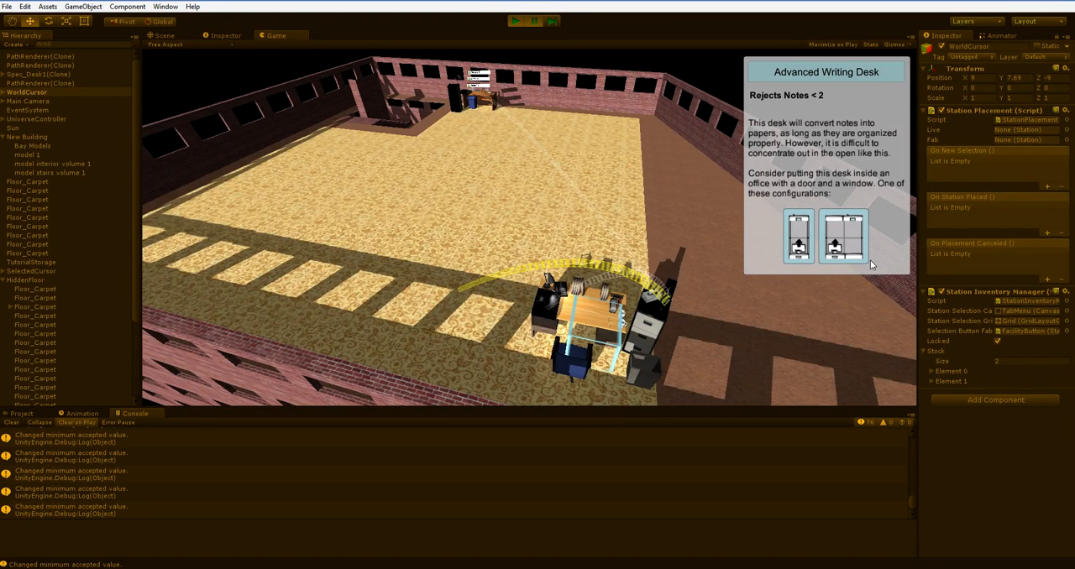
mouse_move(581, 293)
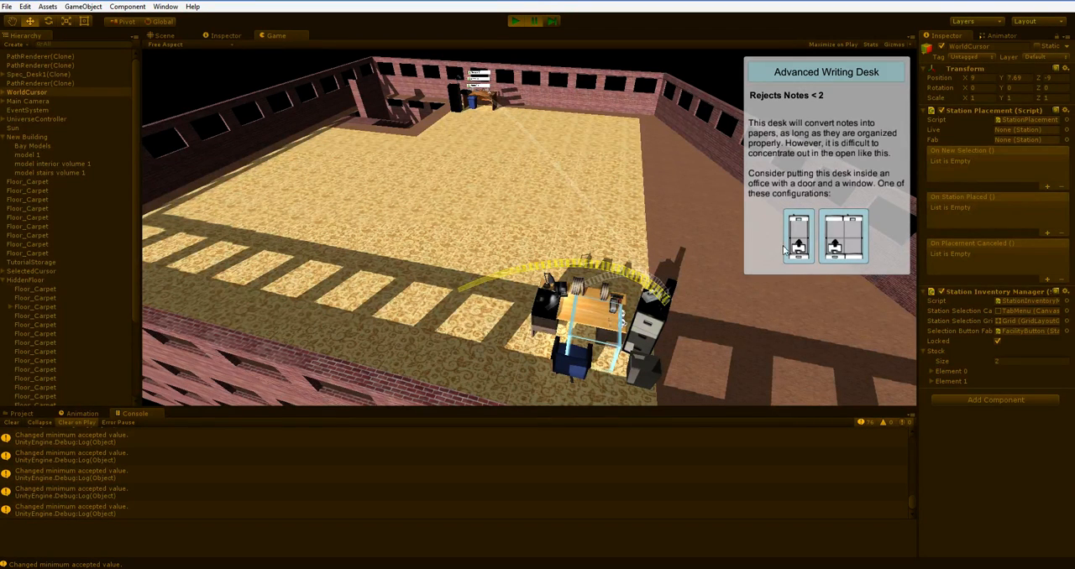
mouse_move(776, 245)
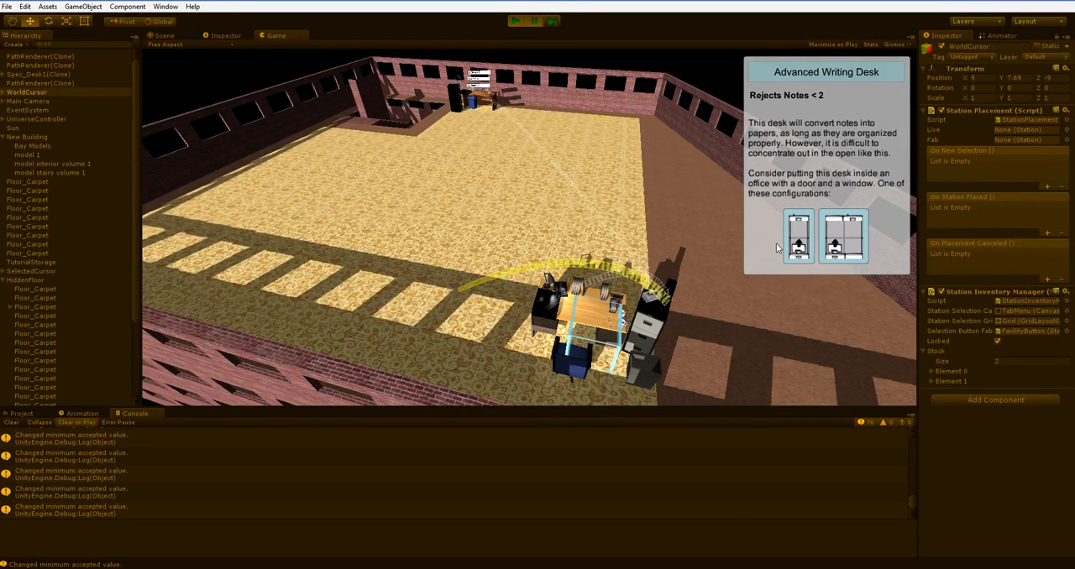
mouse_move(776, 252)
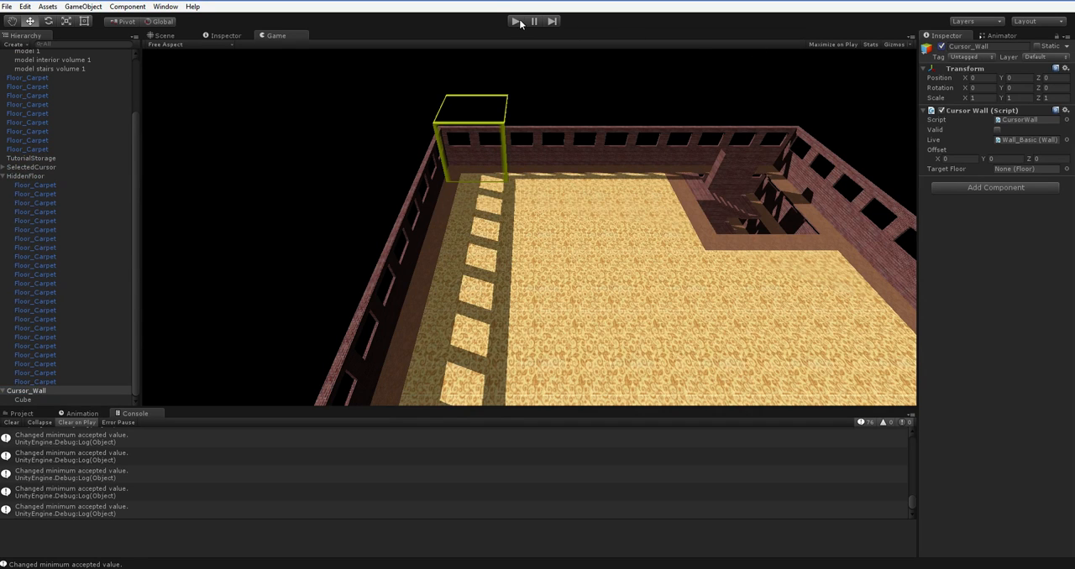
Step: Activate the wall building tool so the Cursor_Wall outline appears on the floor
left_click(514, 21)
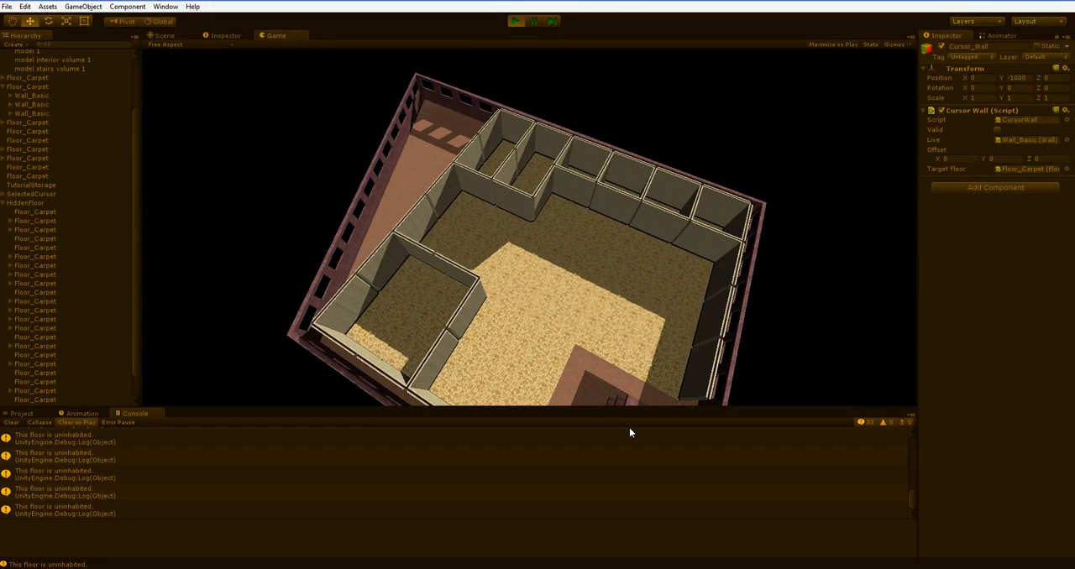
mouse_move(575, 255)
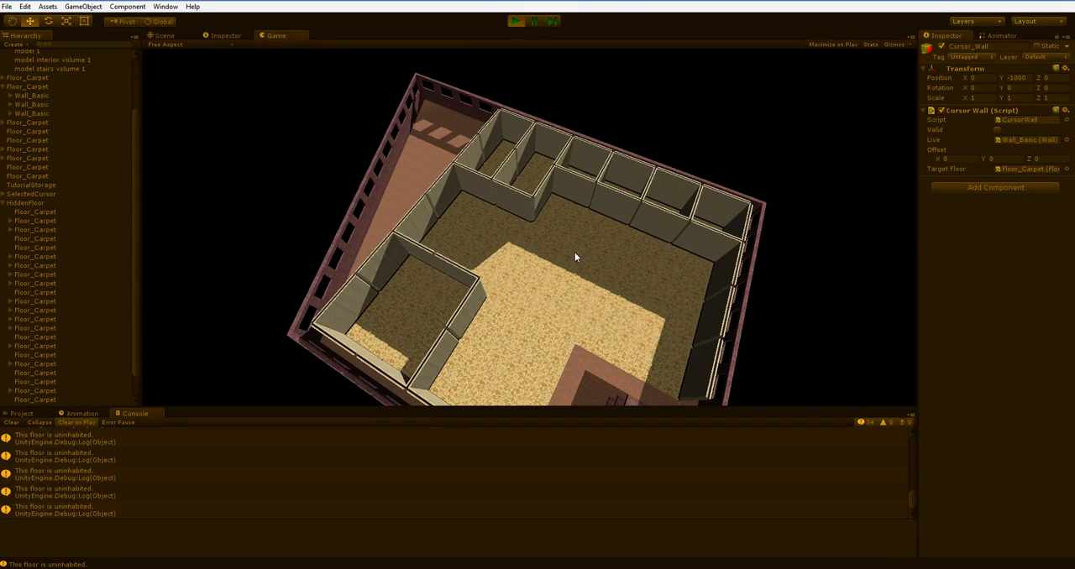